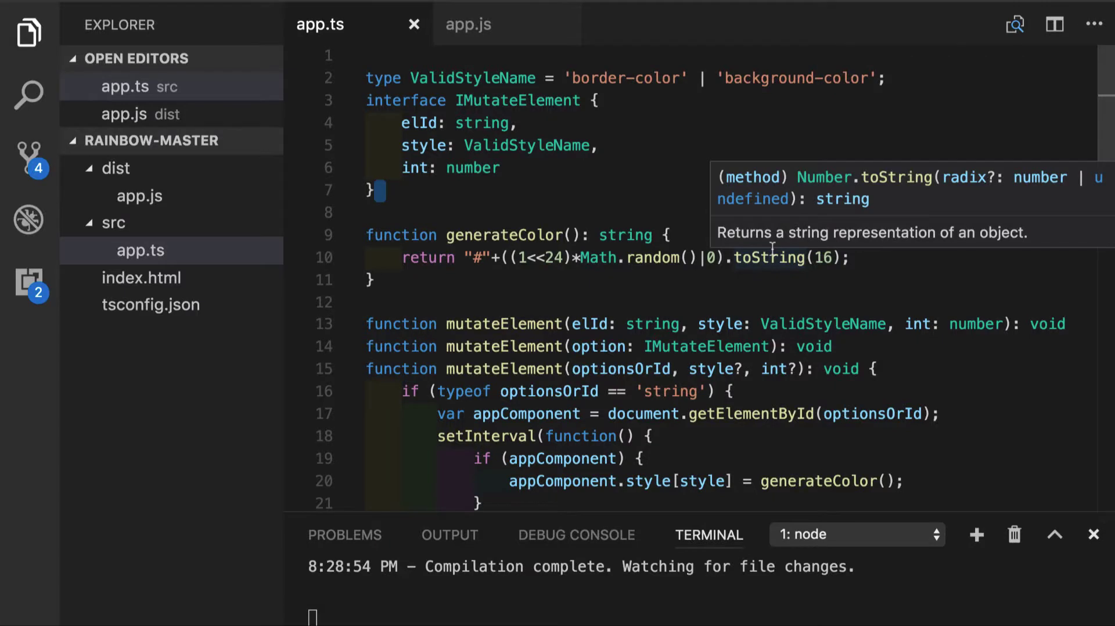
pyautogui.moveTo(707, 287)
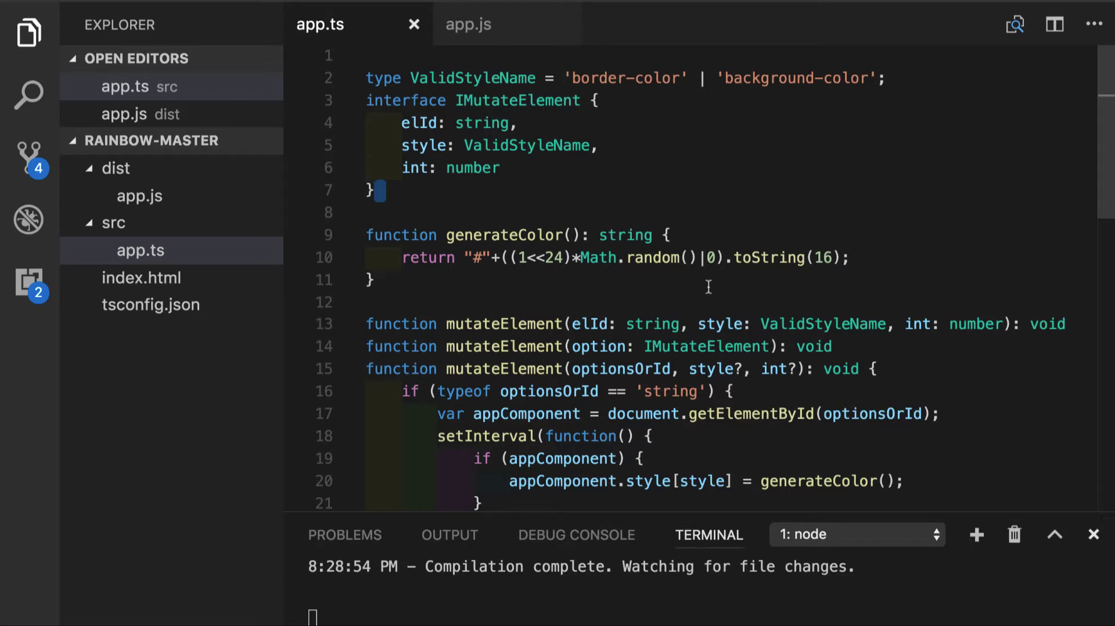
pyautogui.moveTo(567, 295)
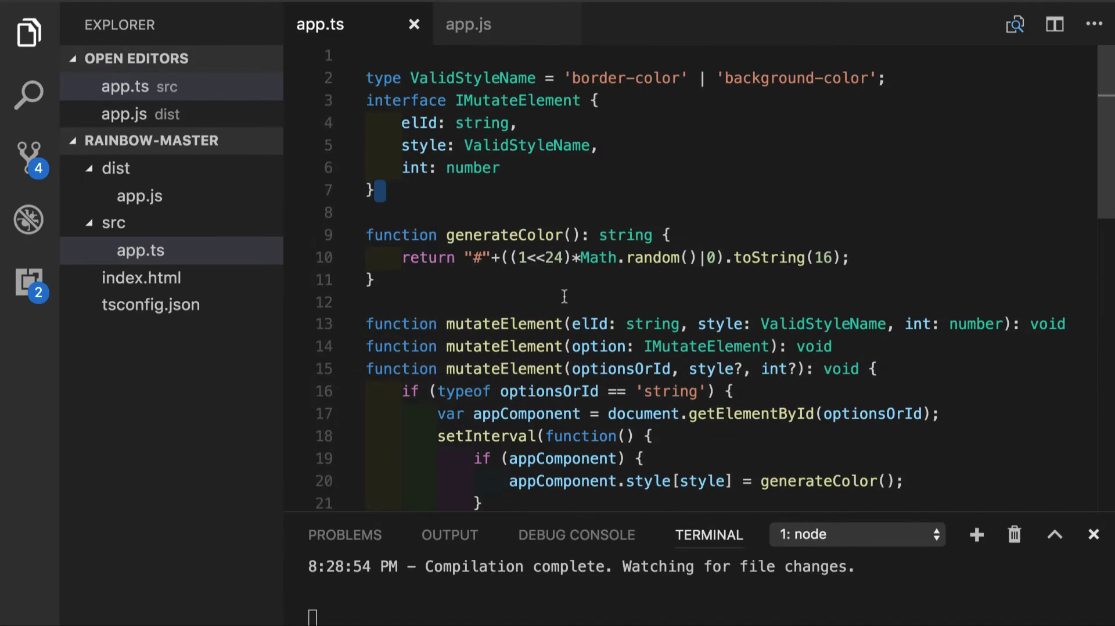
pyautogui.moveTo(548, 391)
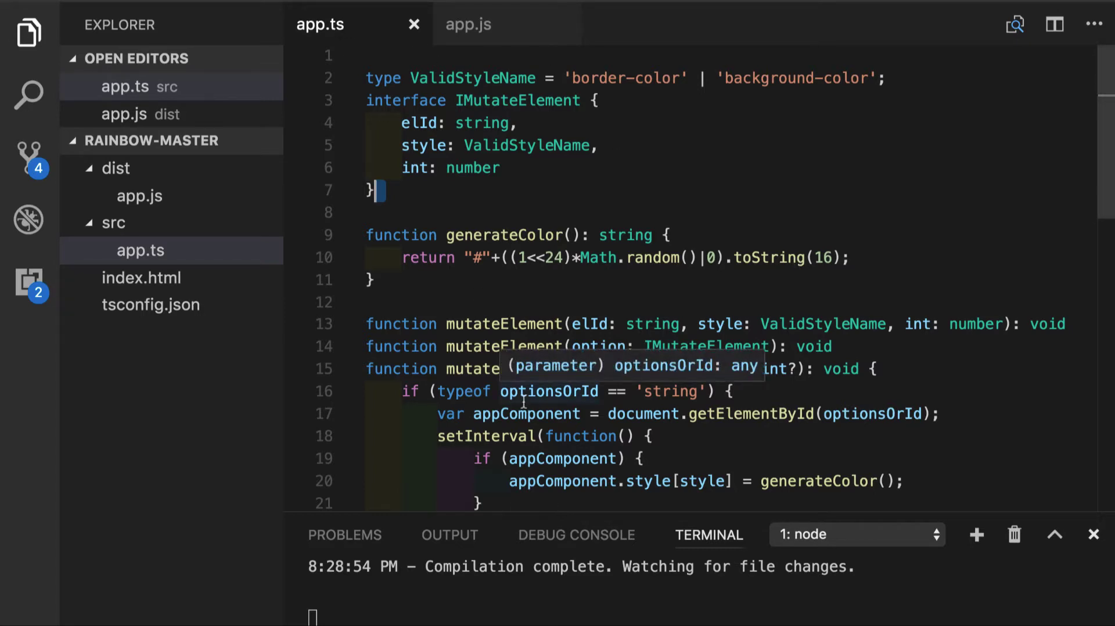
# Step: Scroll through app.ts to review the type, interface and functions to be moved into utils.ts
pyautogui.scroll(-3)
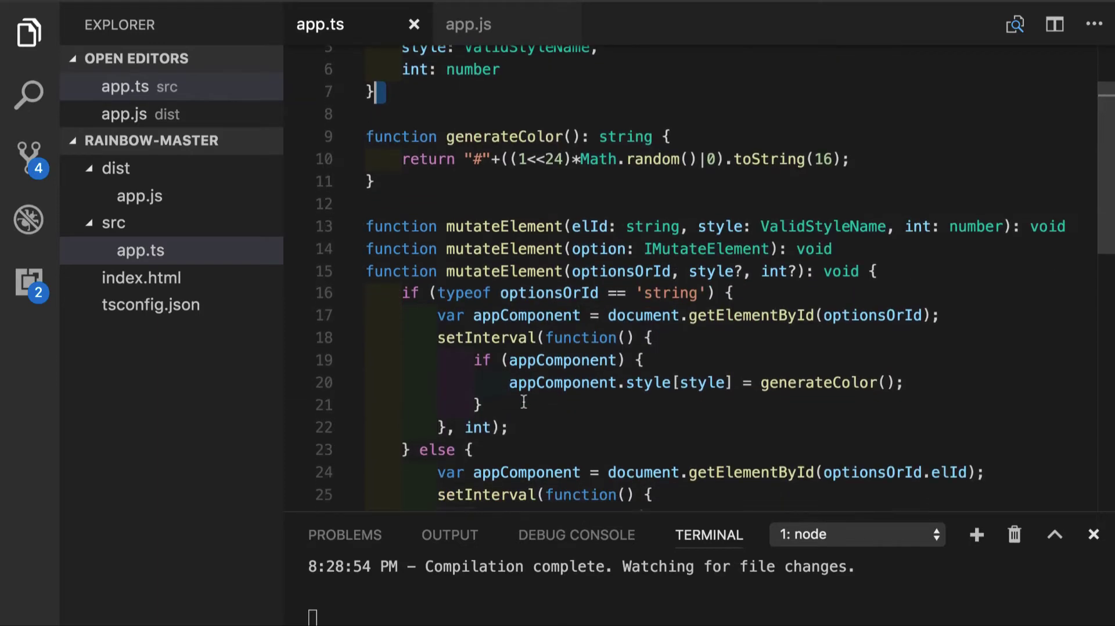
pyautogui.scroll(-3)
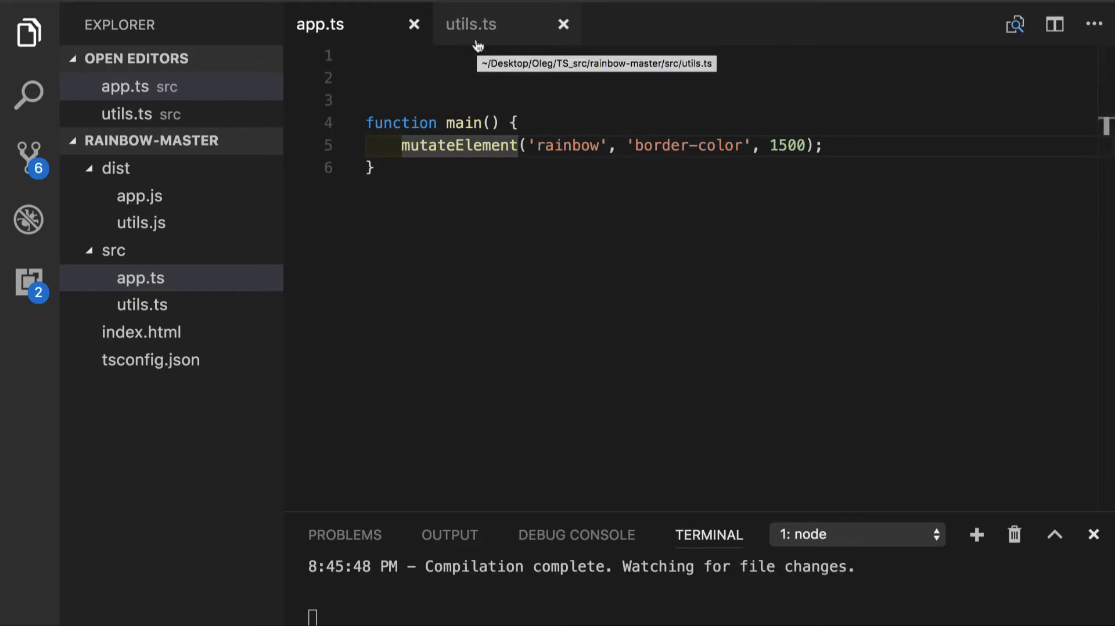
# Step: In utils.ts, add the export keyword to ValidStyleName, IMutateElement, generateColor and the mutateElement overloads
pyautogui.click(471, 23)
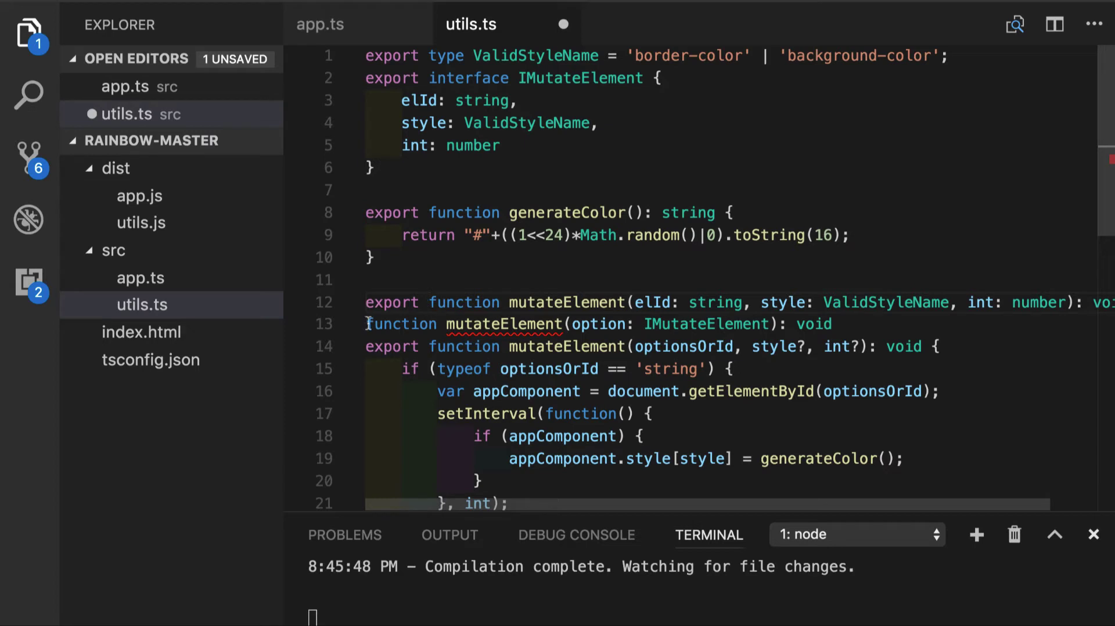
pyautogui.write('export')
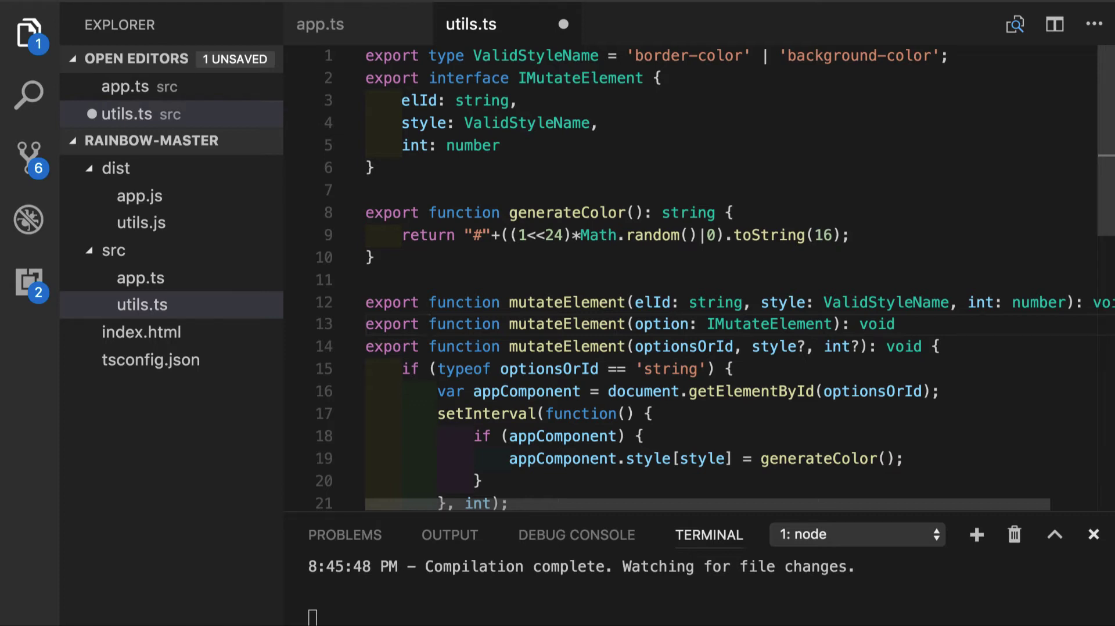
# Step: Add import { mutateElement } from './utils'; at the top of app.ts
pyautogui.click(320, 24)
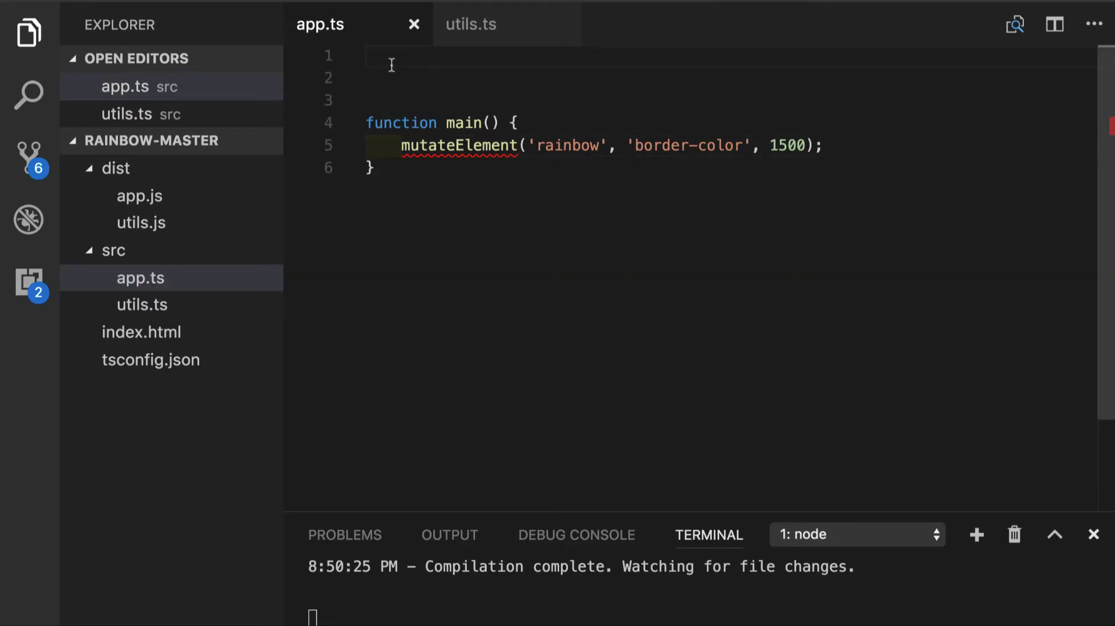
pyautogui.write('import')
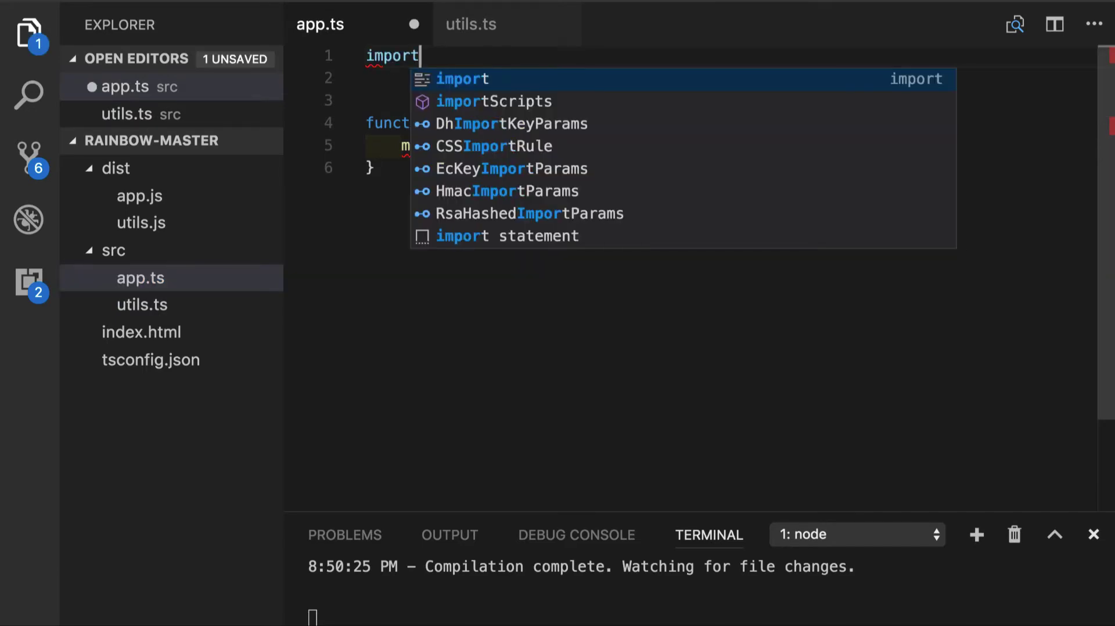
pyautogui.write('{ }')
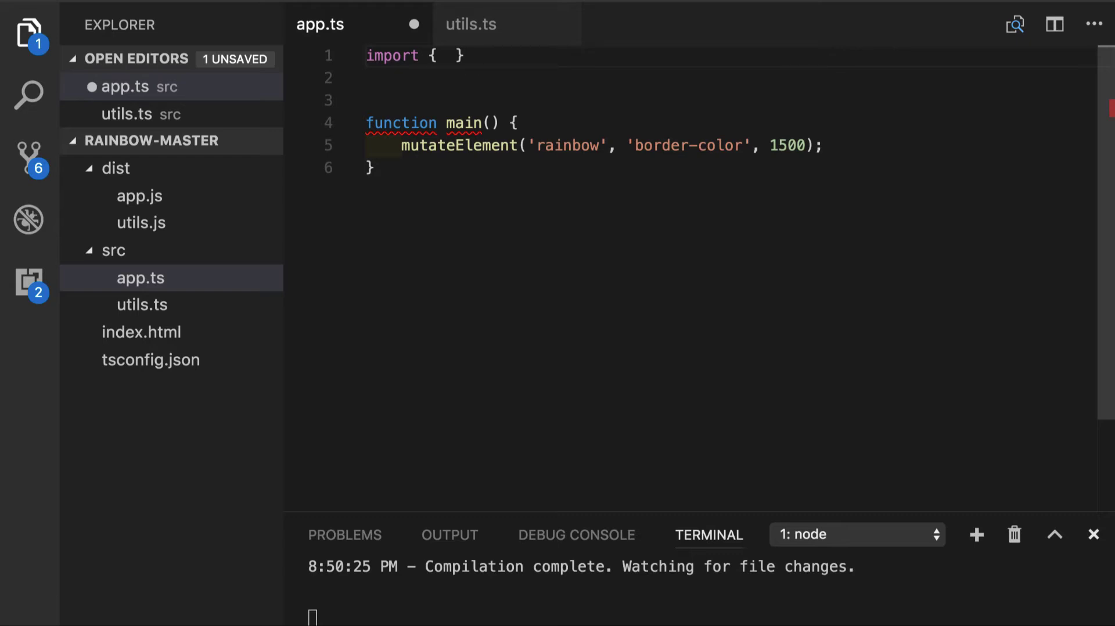
pyautogui.write("from './utils';")
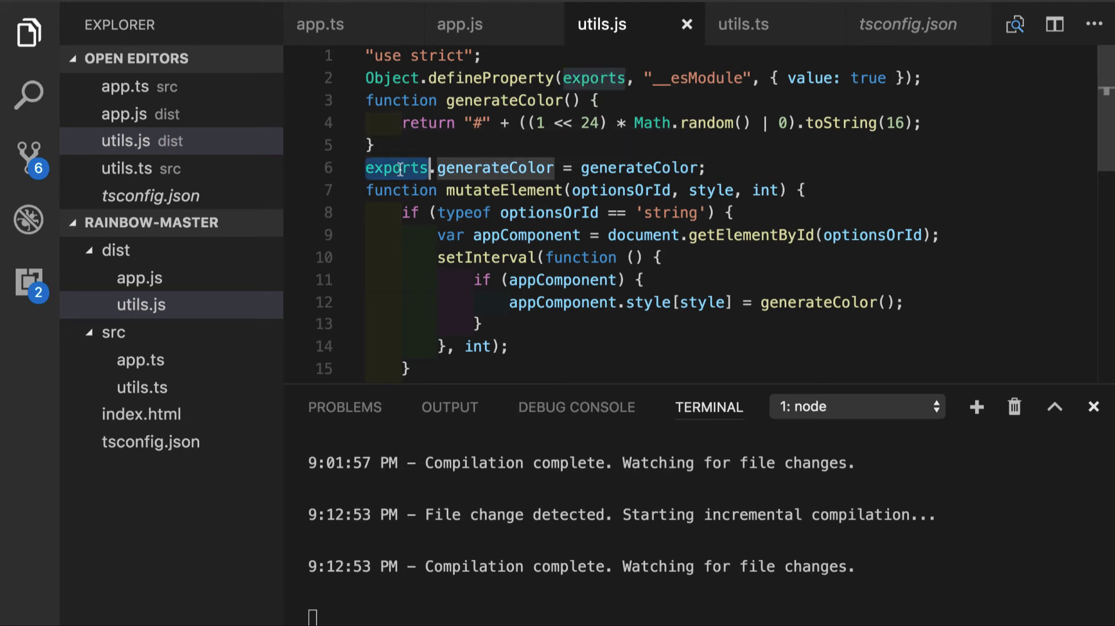
# Step: Inspect the exports.generateColor assignment lines in the compiled dist/utils.js
pyautogui.click(459, 25)
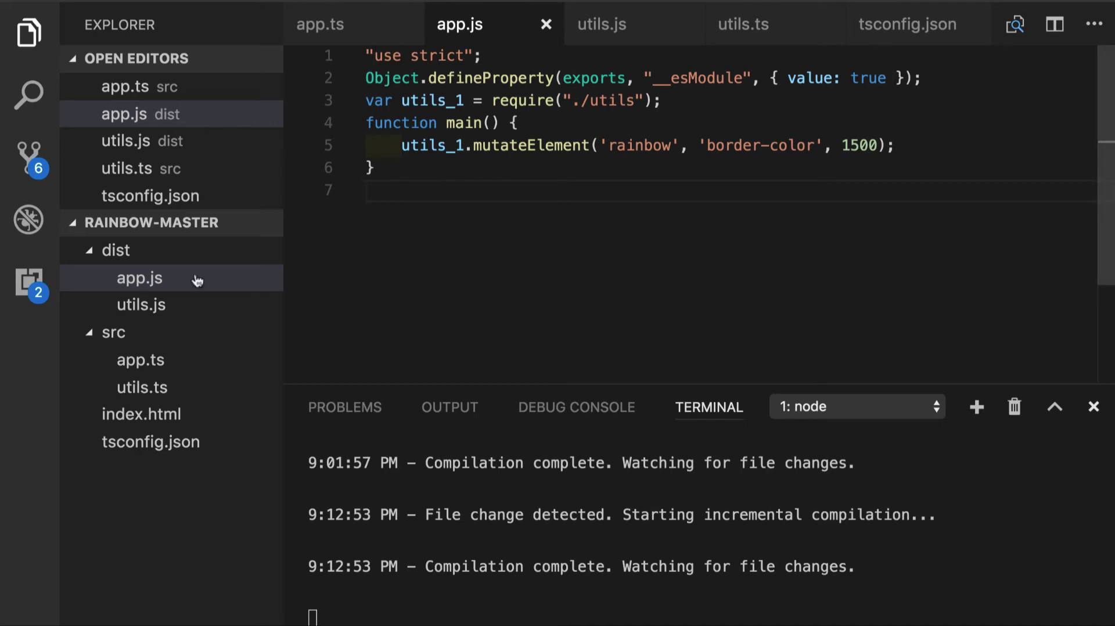
# Step: View tsconfig.json compiler options and select the module value commonjs
pyautogui.click(906, 25)
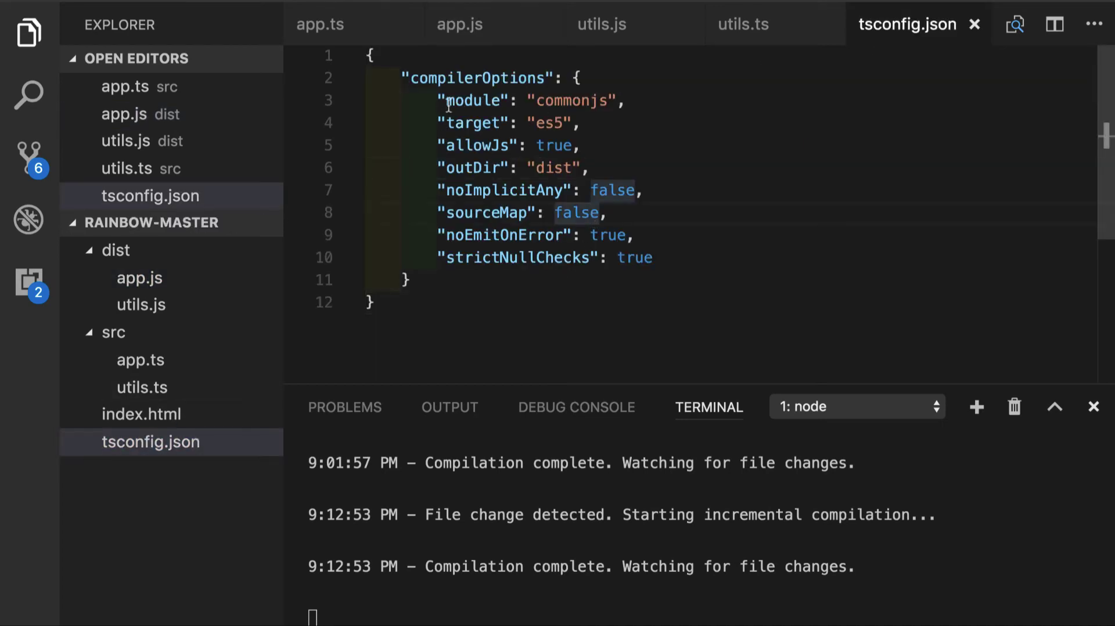
pyautogui.moveTo(480, 101)
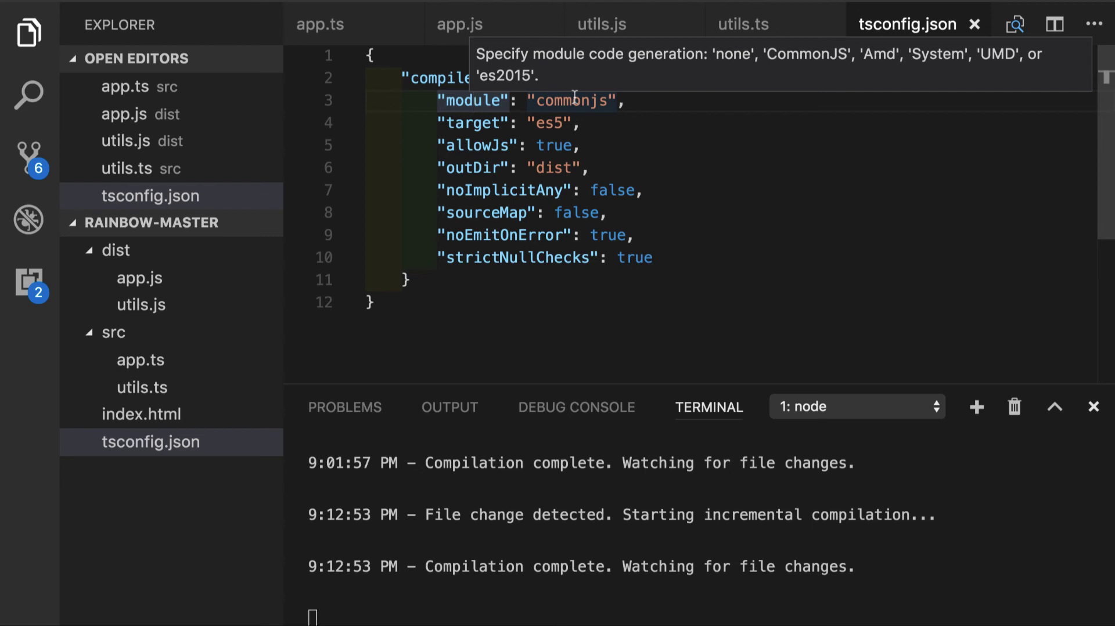
pyautogui.moveTo(626, 100)
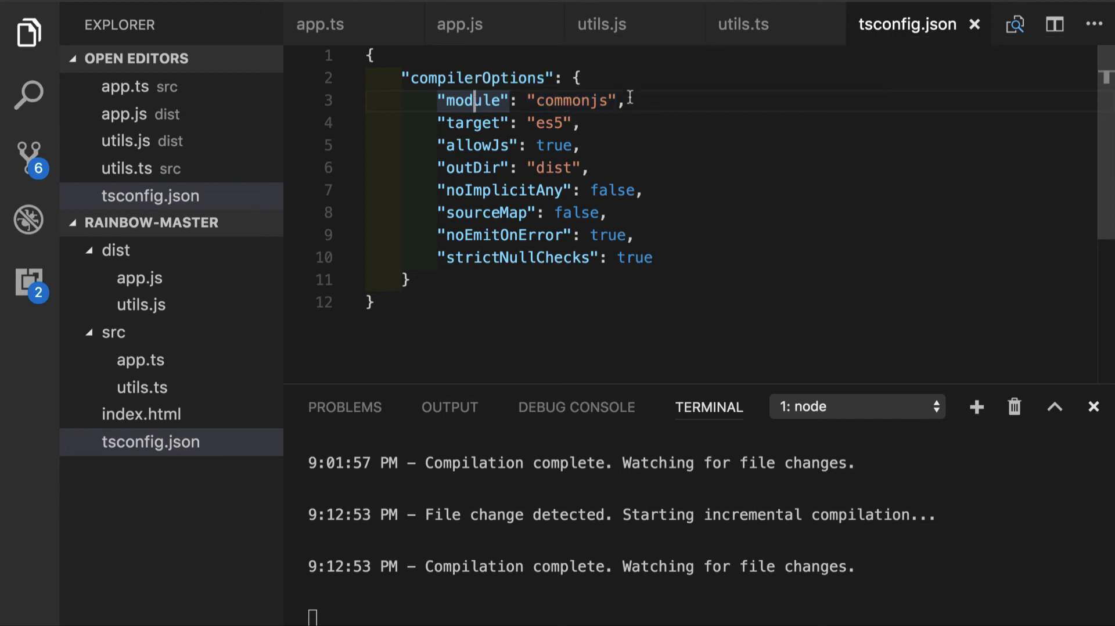
pyautogui.doubleClick(569, 100)
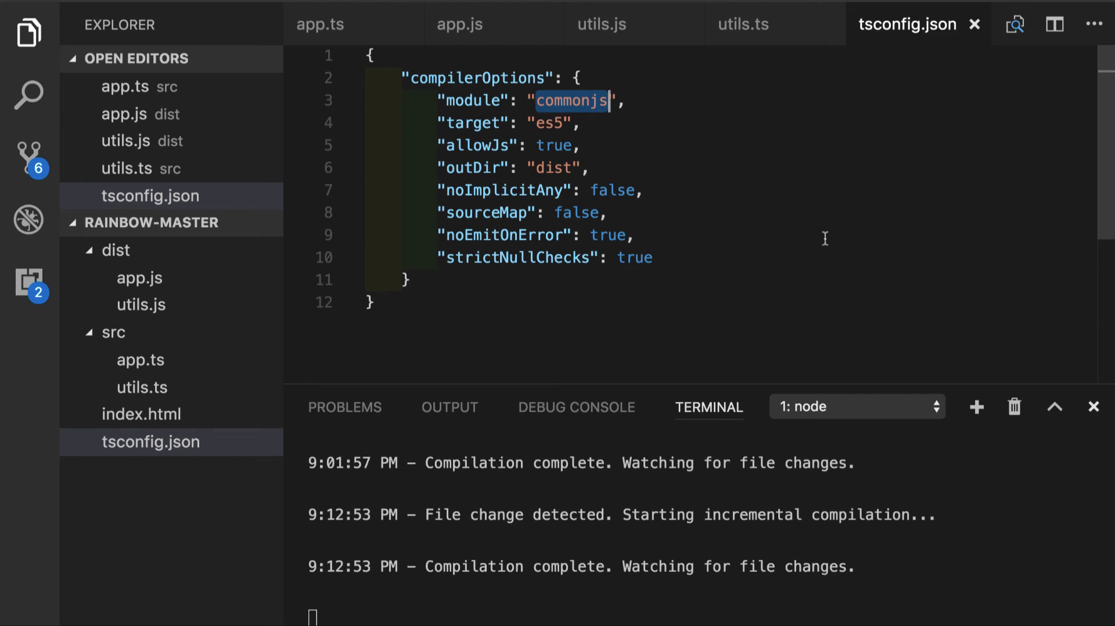